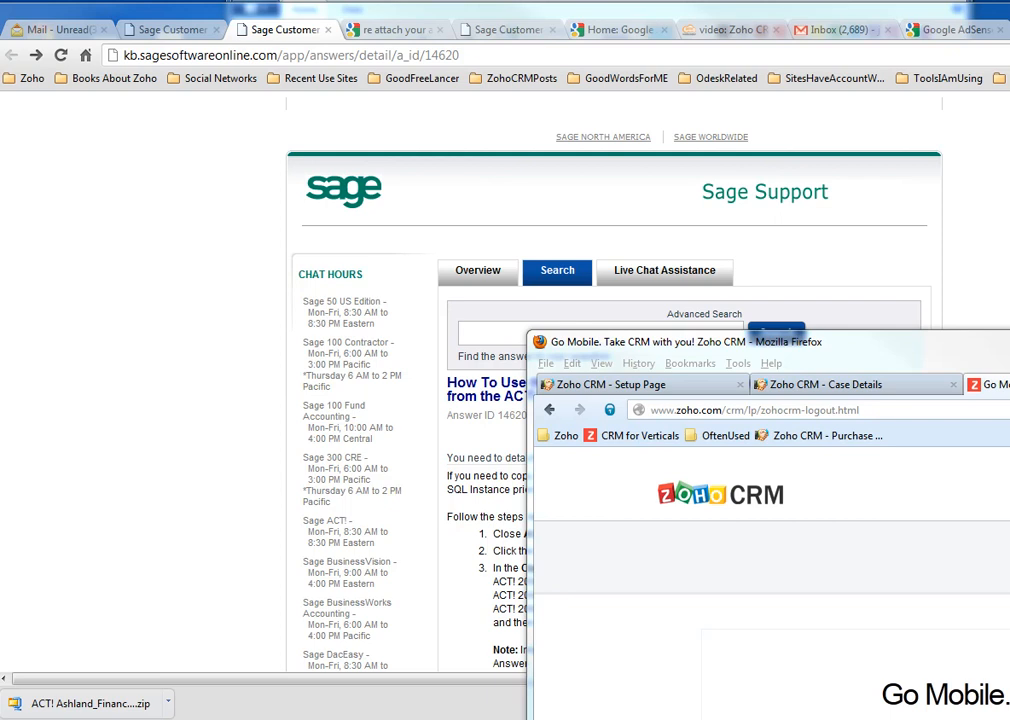
mouse_move(144, 588)
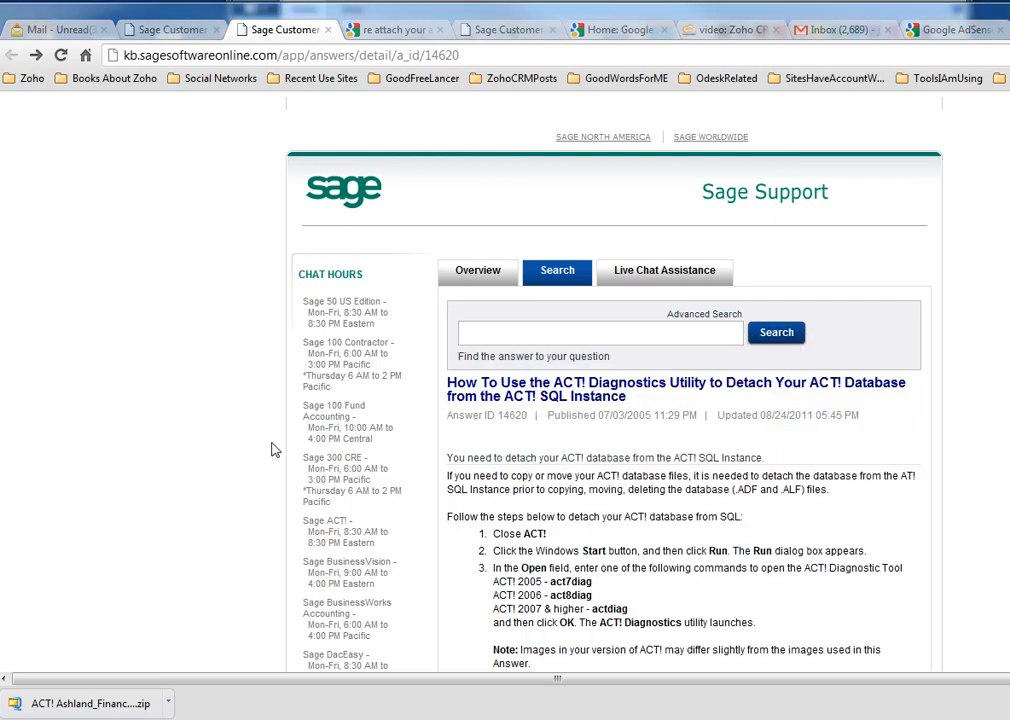
mouse_move(314, 236)
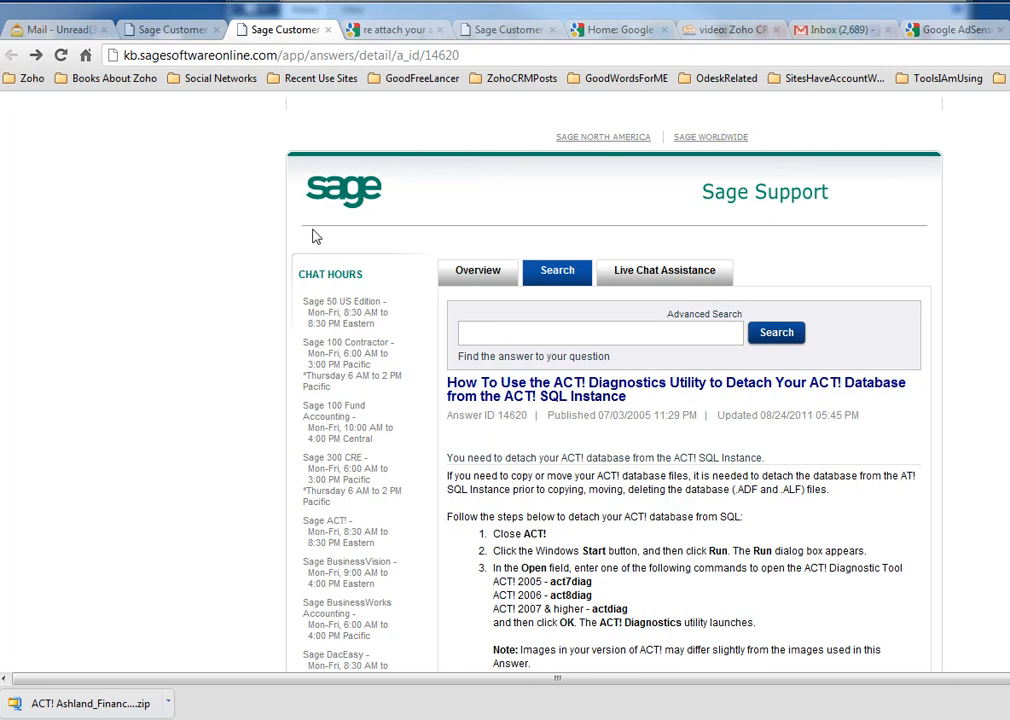
mouse_move(784, 412)
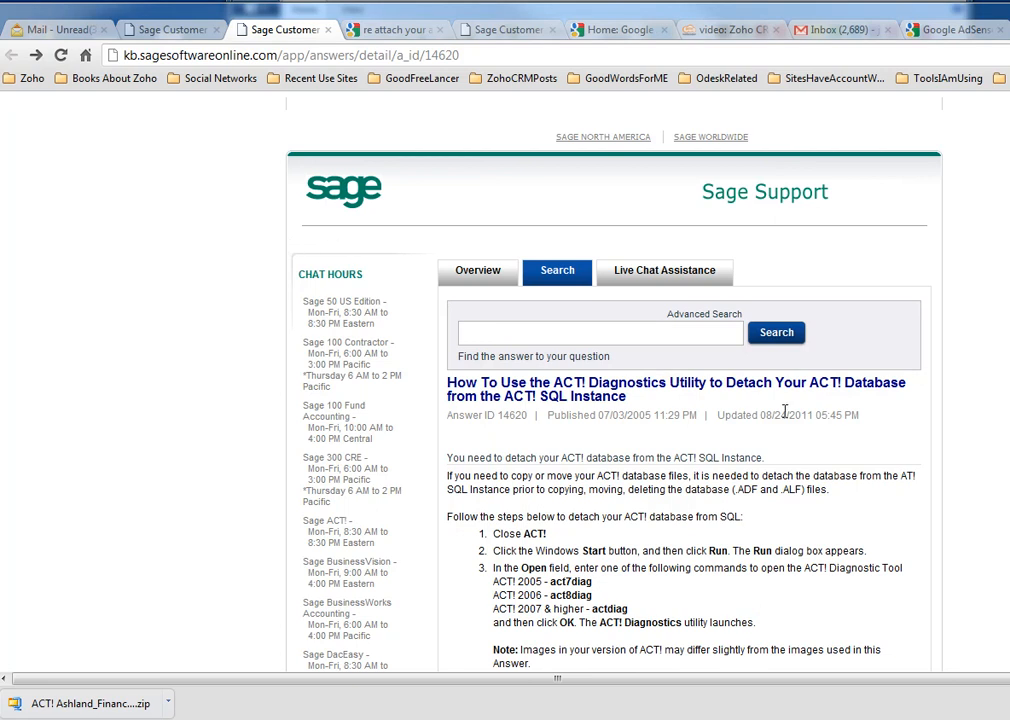
- Highlight 'Detach Your ACT! Database' in the Sage article title and read further down
drag(726, 382, 858, 382)
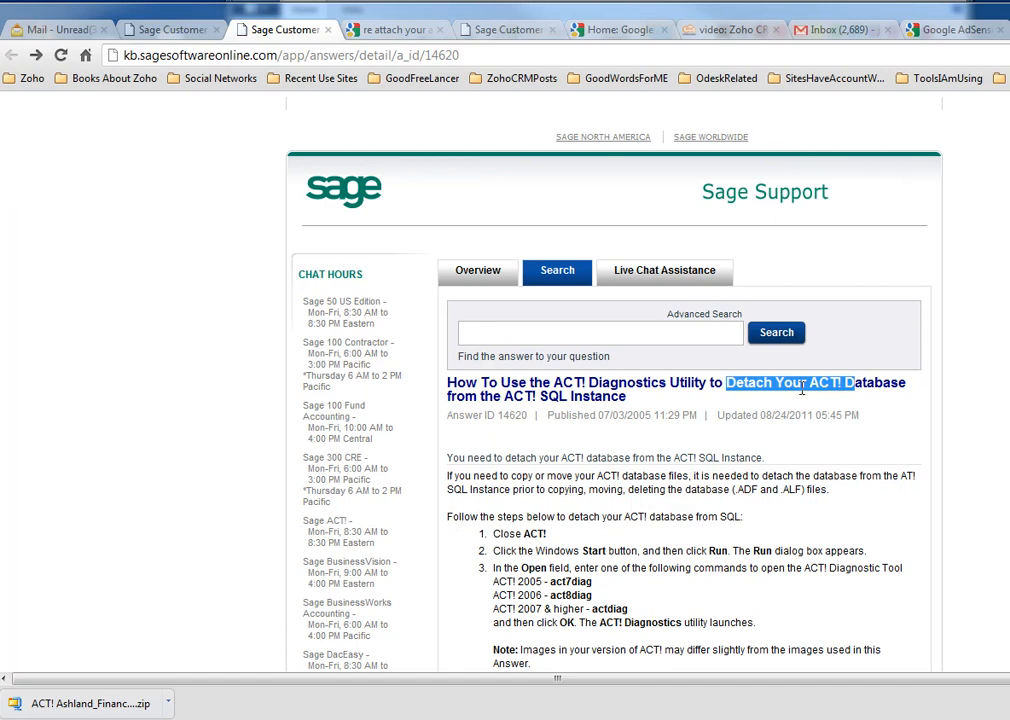
scroll(down, 3)
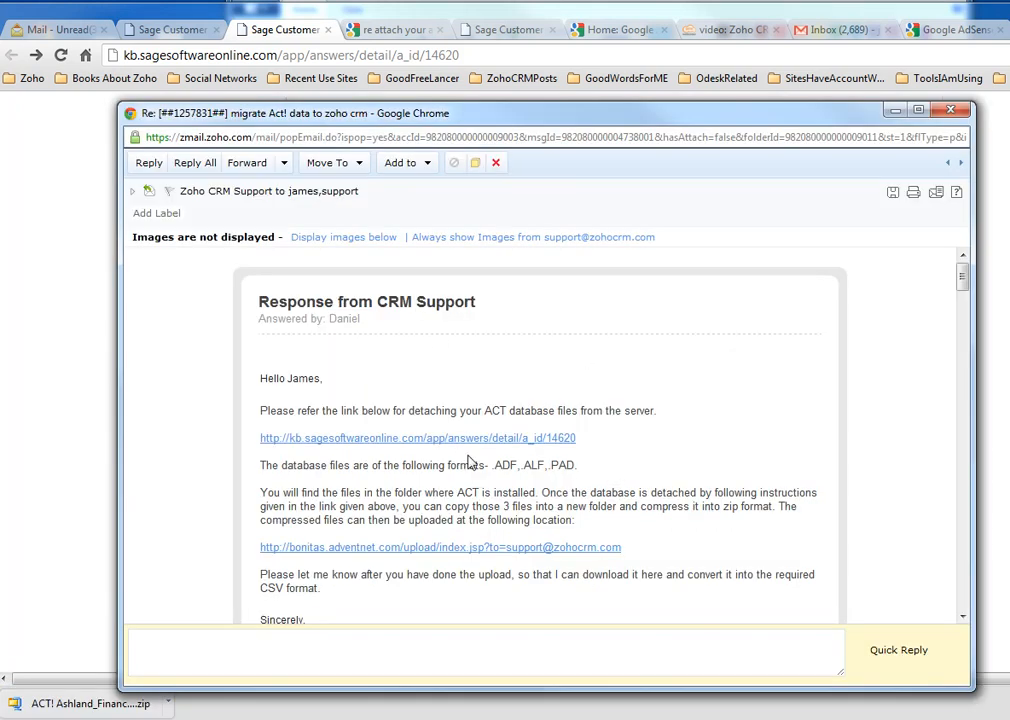
- Highlight 'ADF, ALF, PAD' in the Zoho support reply, then return to the Sage detach article
drag(496, 464, 572, 464)
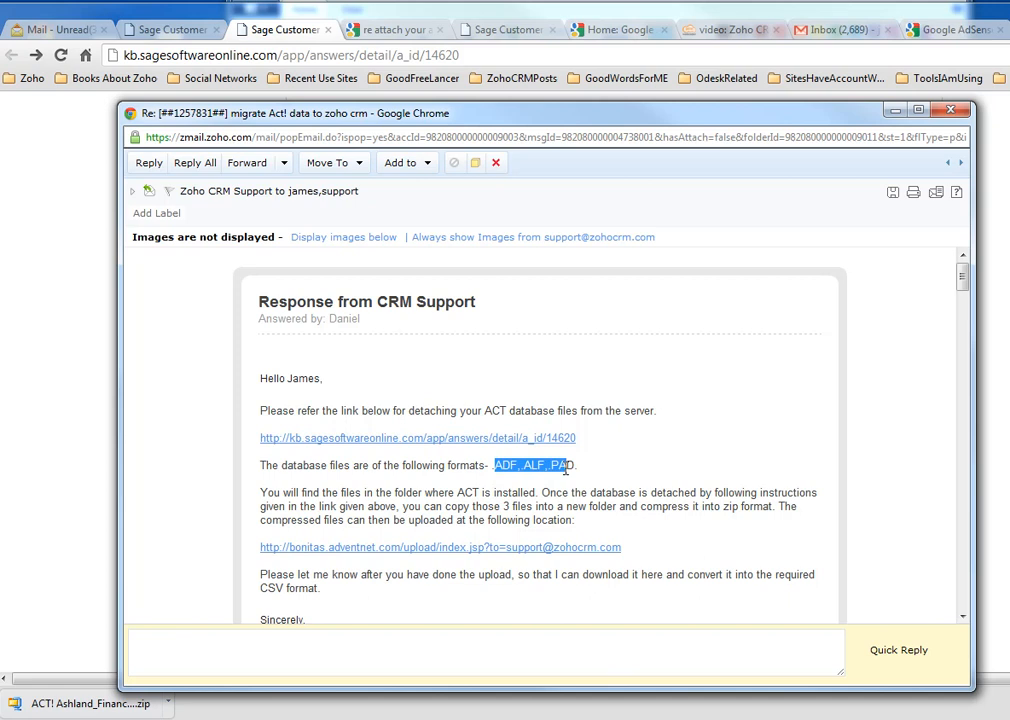
mouse_move(292, 448)
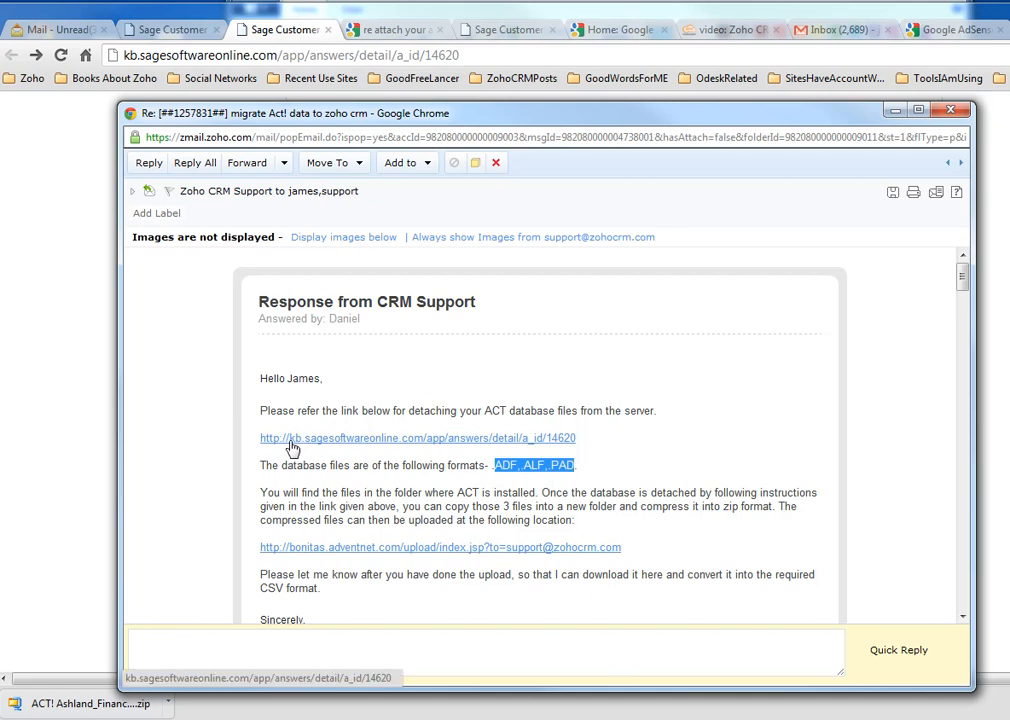
mouse_move(484, 442)
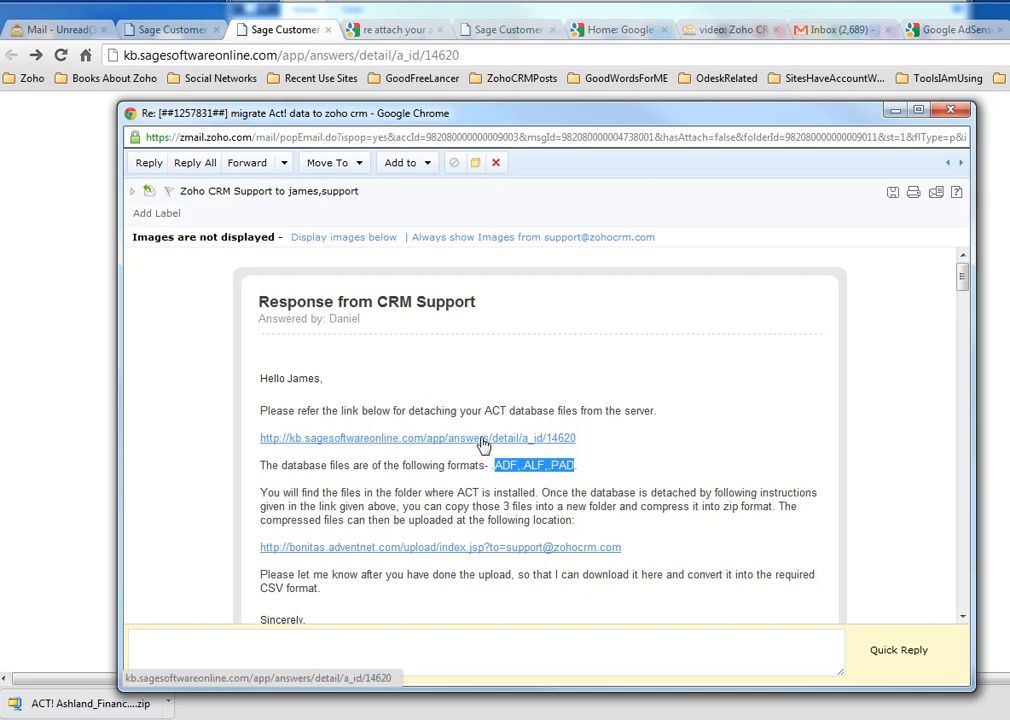
mouse_move(488, 448)
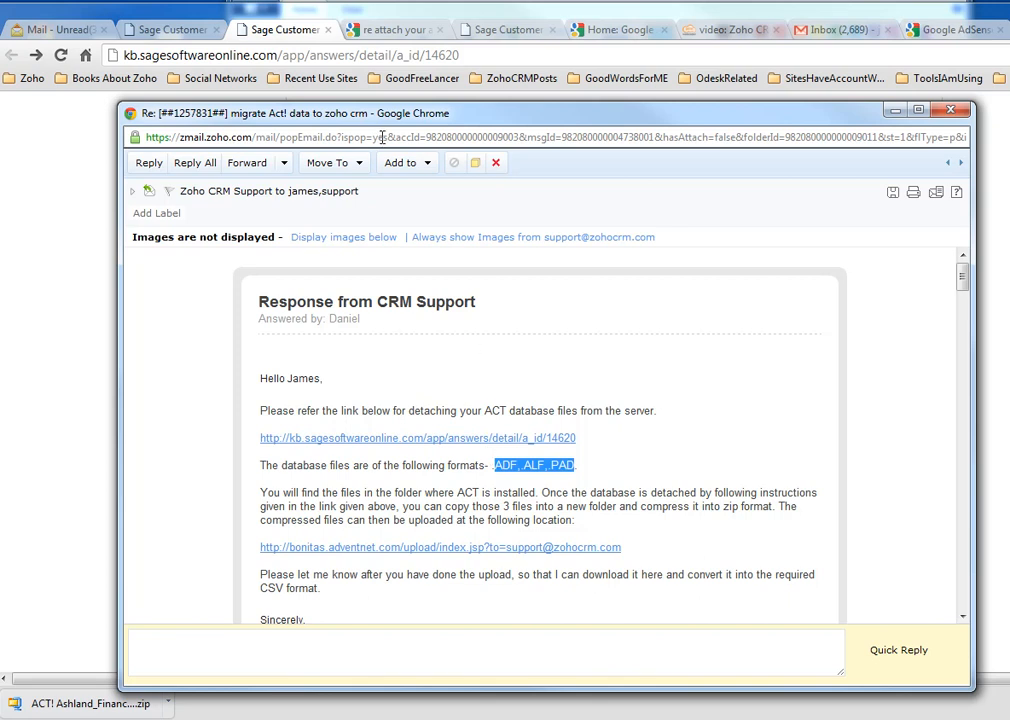
click(164, 30)
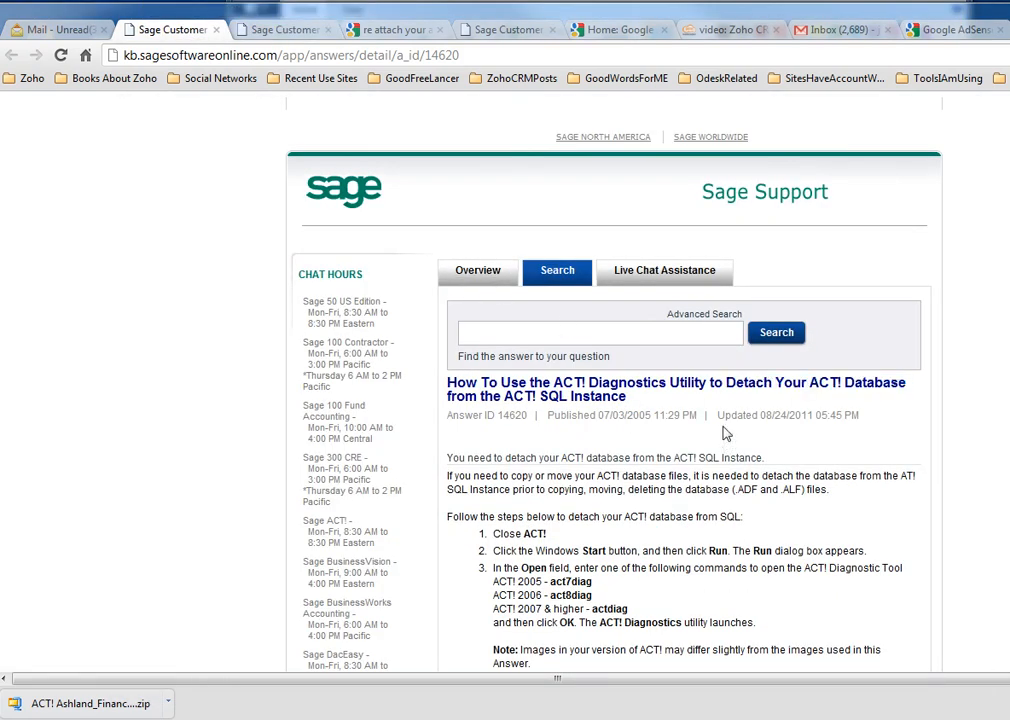
- Scroll the detach article to steps 4 and 5 and the ACT! 2005 Diagnostics database list screenshot
scroll(down, 3)
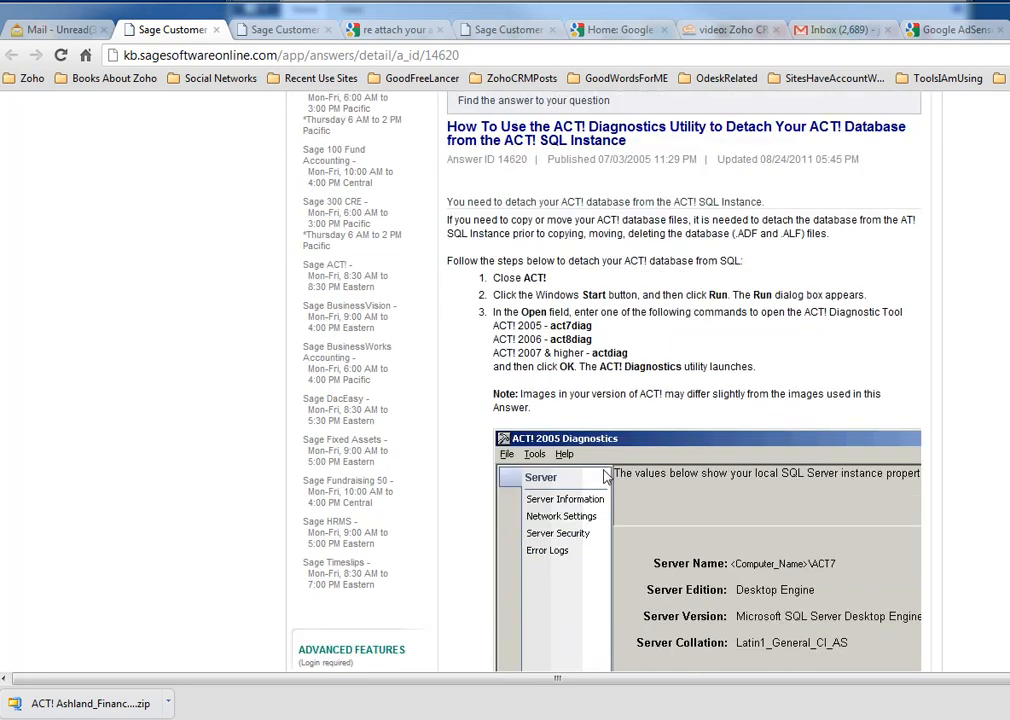
scroll(down, 3)
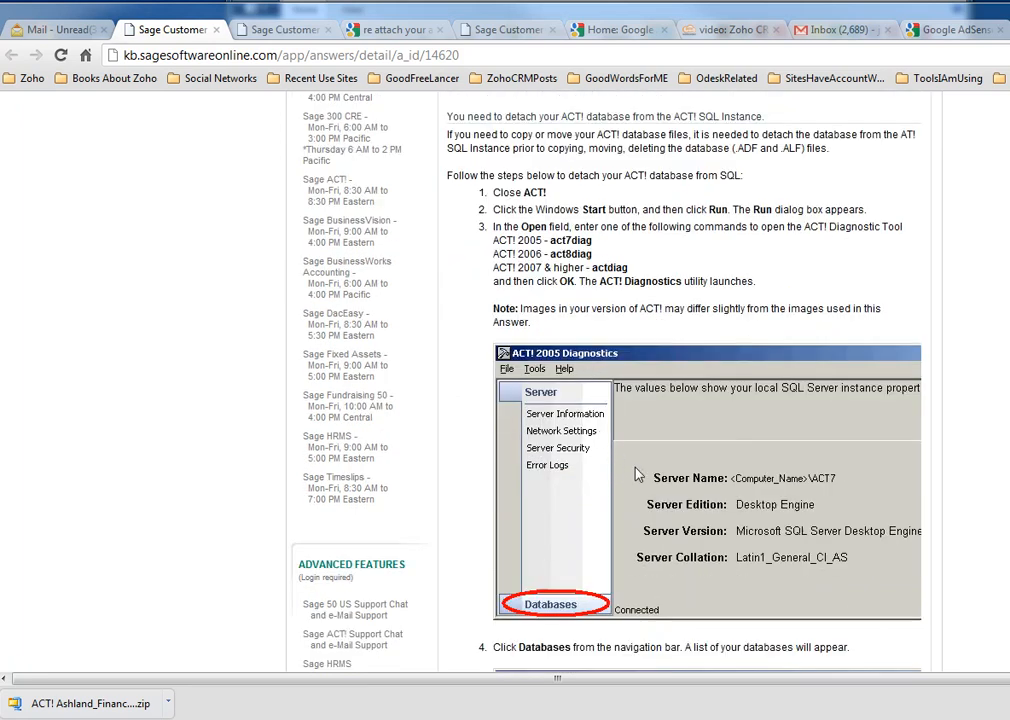
mouse_move(628, 474)
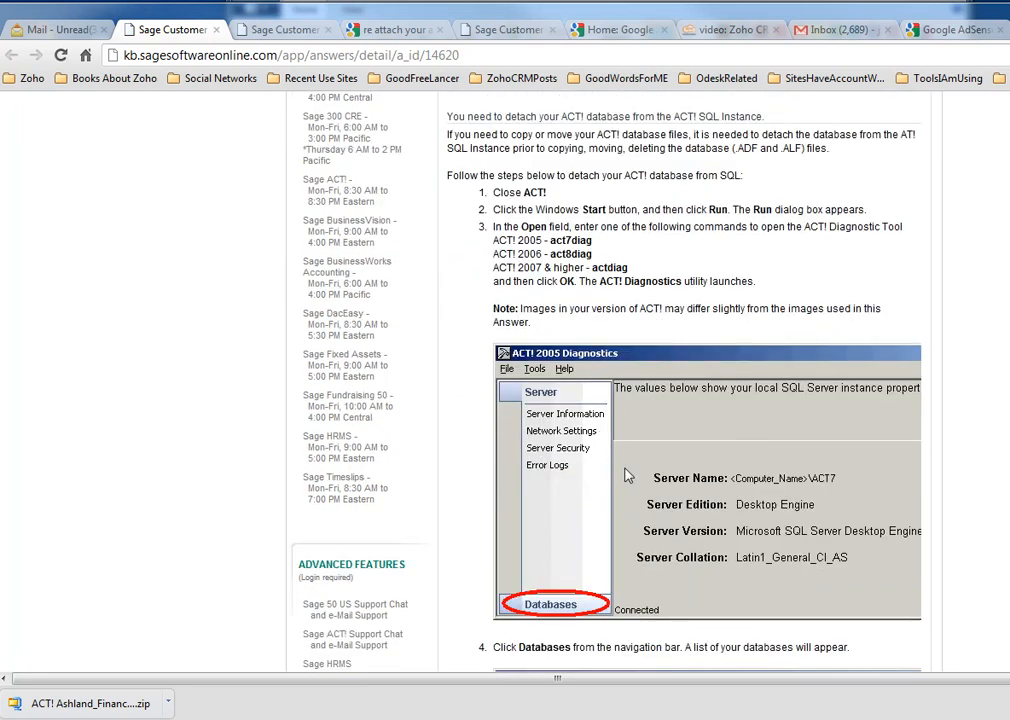
mouse_move(588, 288)
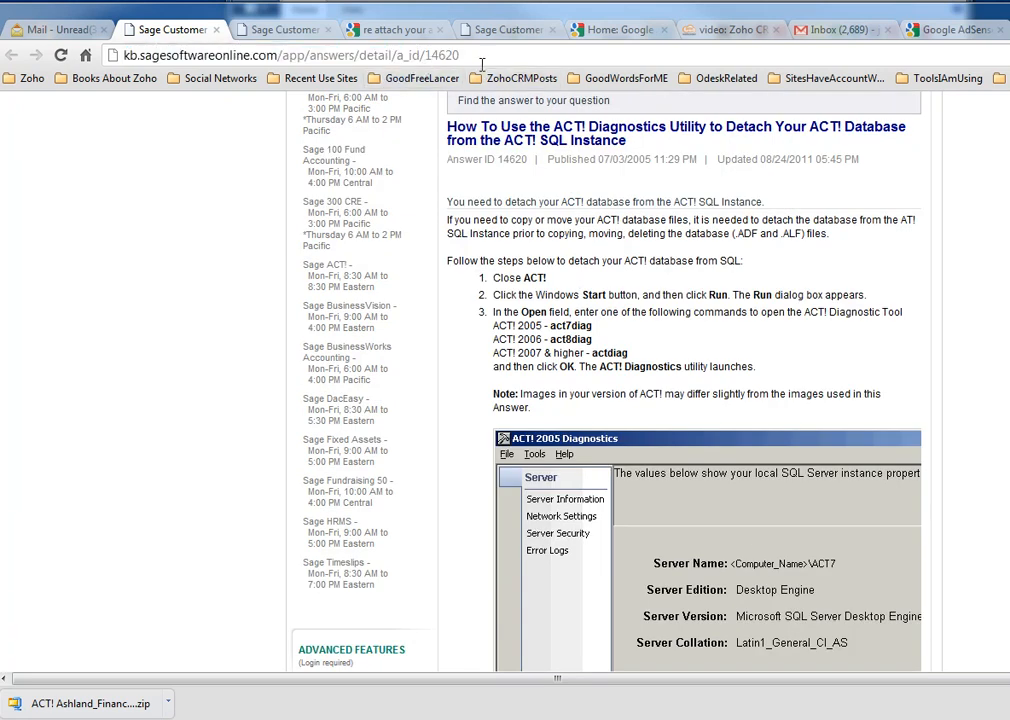
scroll(down, 3)
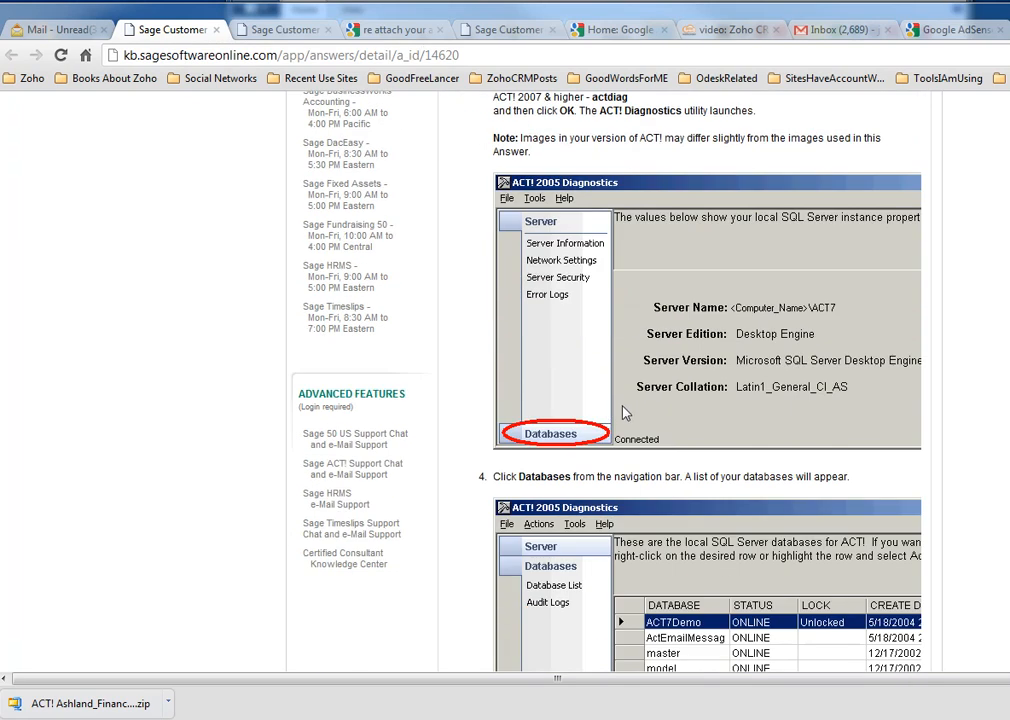
scroll(down, 3)
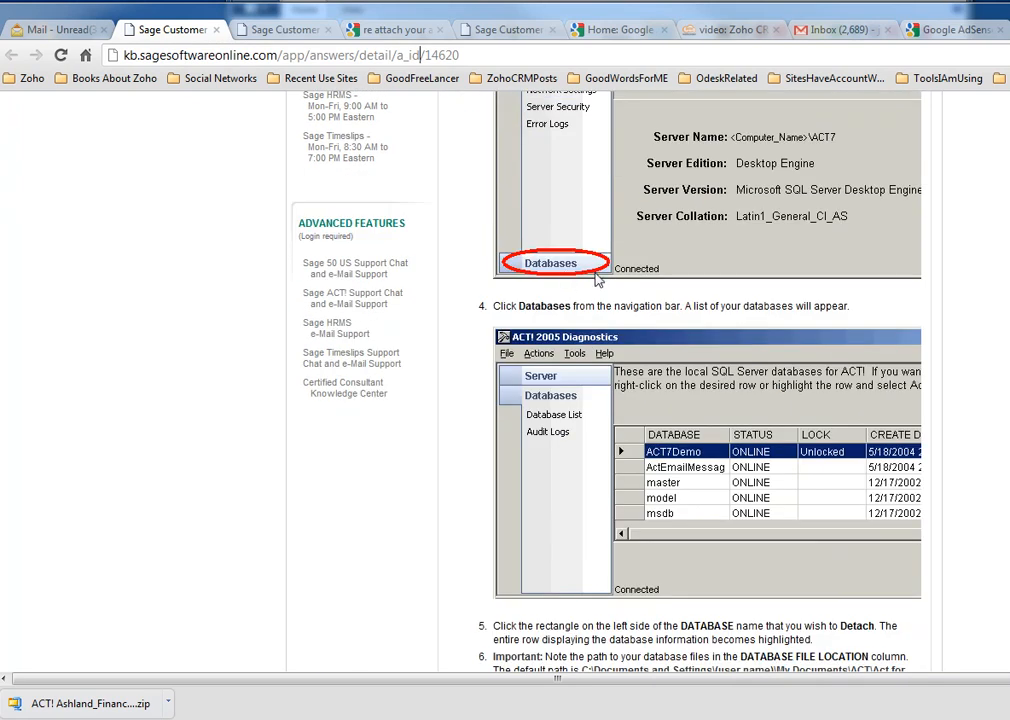
mouse_move(668, 460)
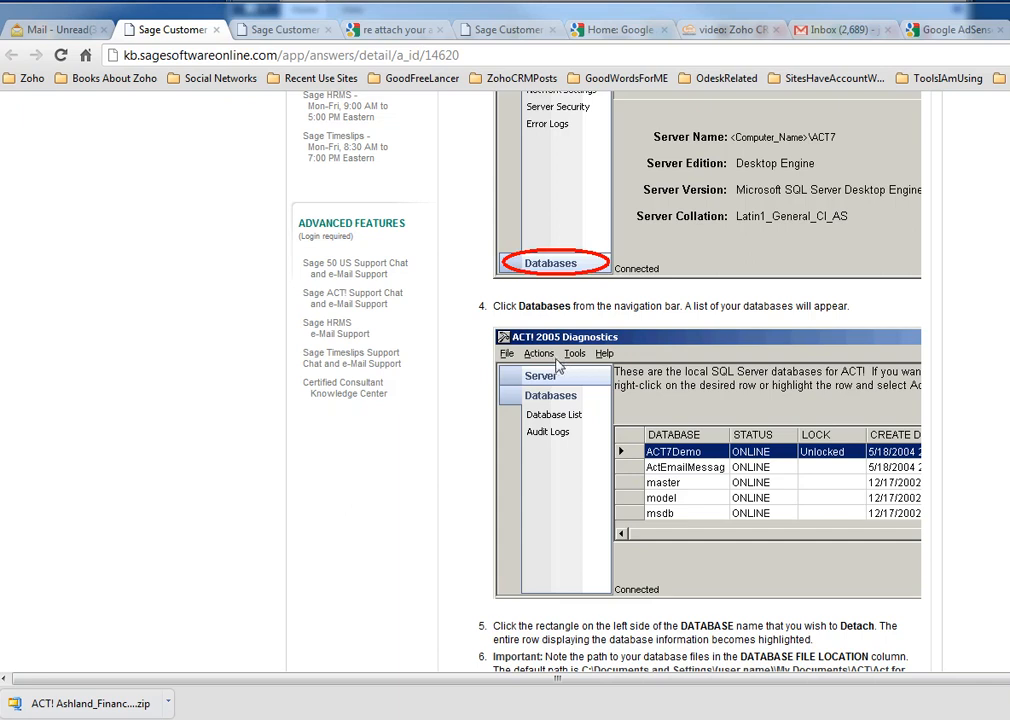
mouse_move(552, 396)
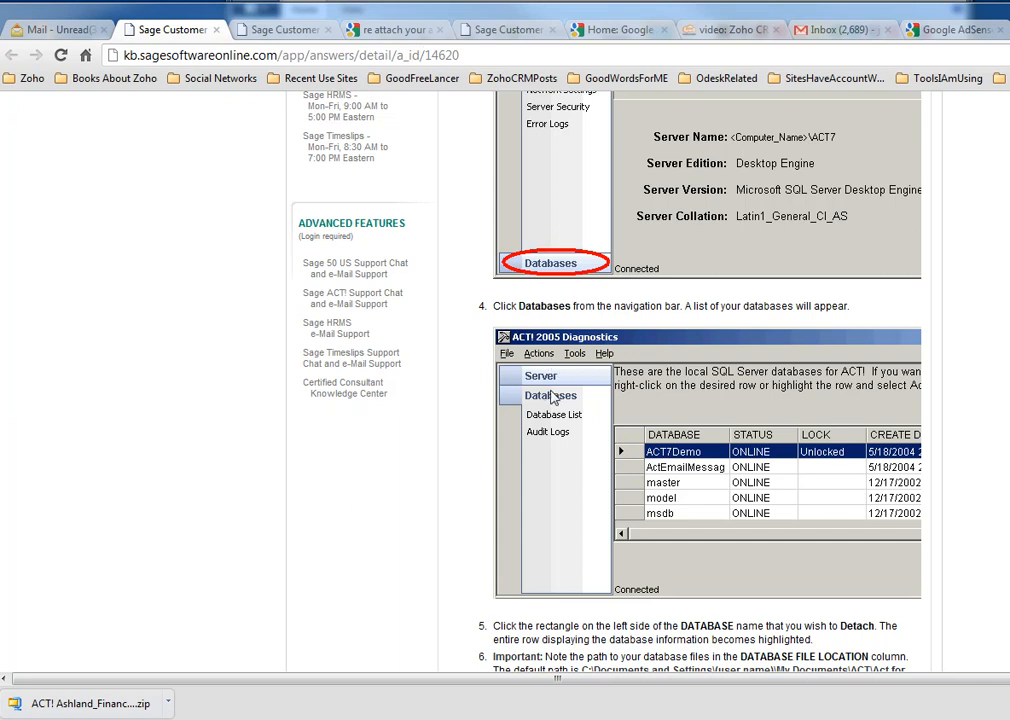
mouse_move(552, 392)
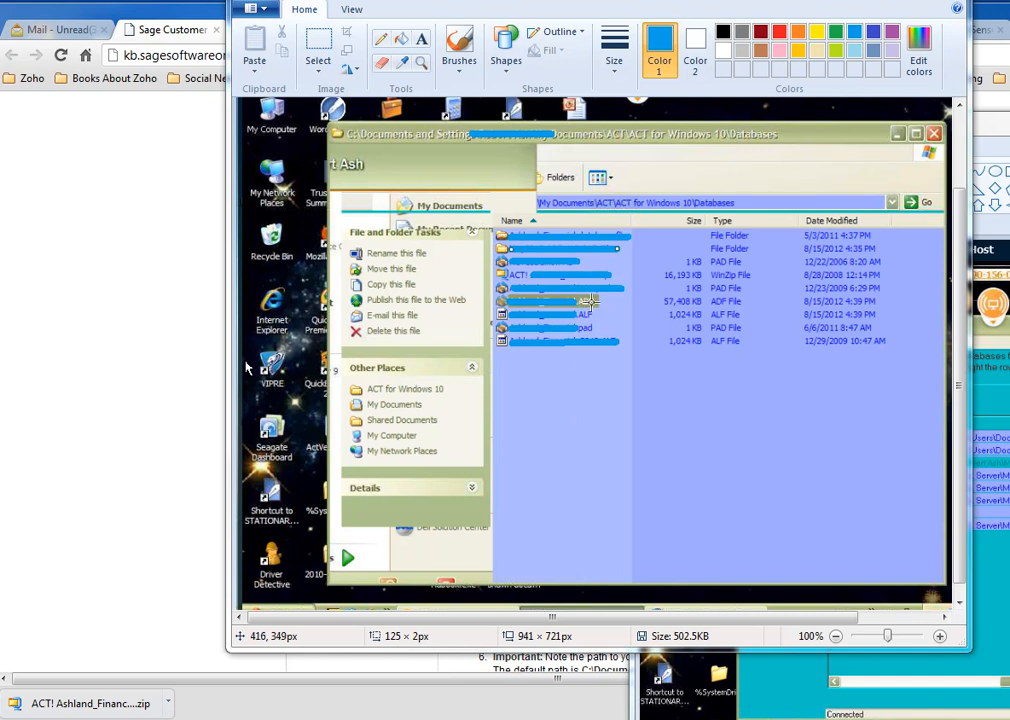
mouse_move(590, 310)
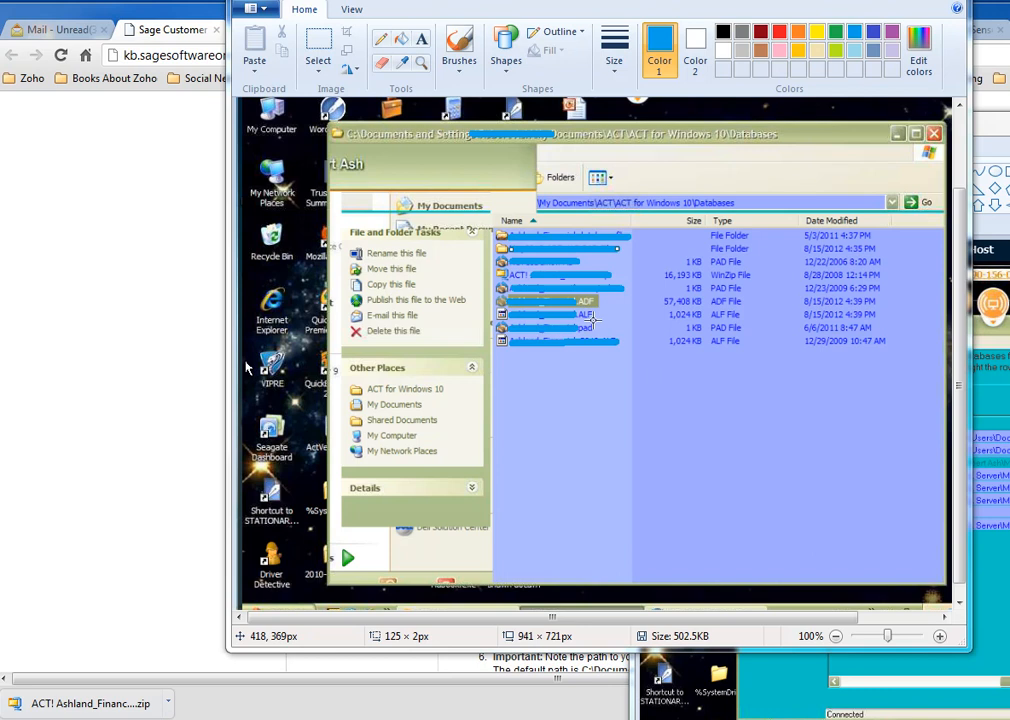
mouse_move(596, 328)
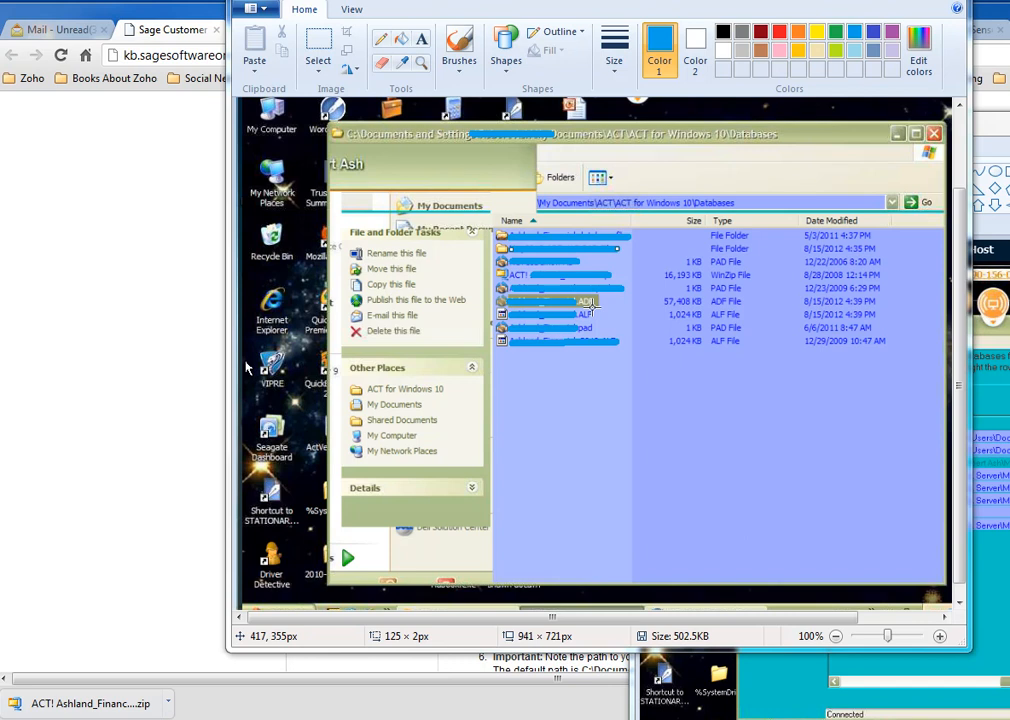
mouse_move(464, 192)
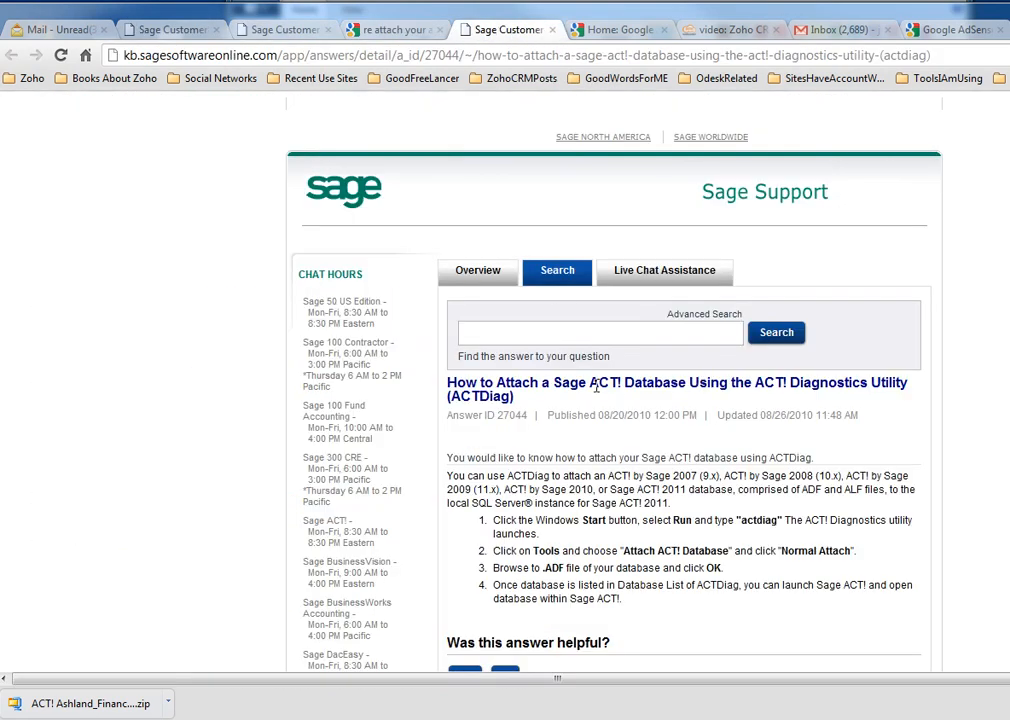
- Highlight the 'How to Attach a Sage ACT! Database' title and the four-step ACTDiag attach procedure
drag(496, 382, 600, 382)
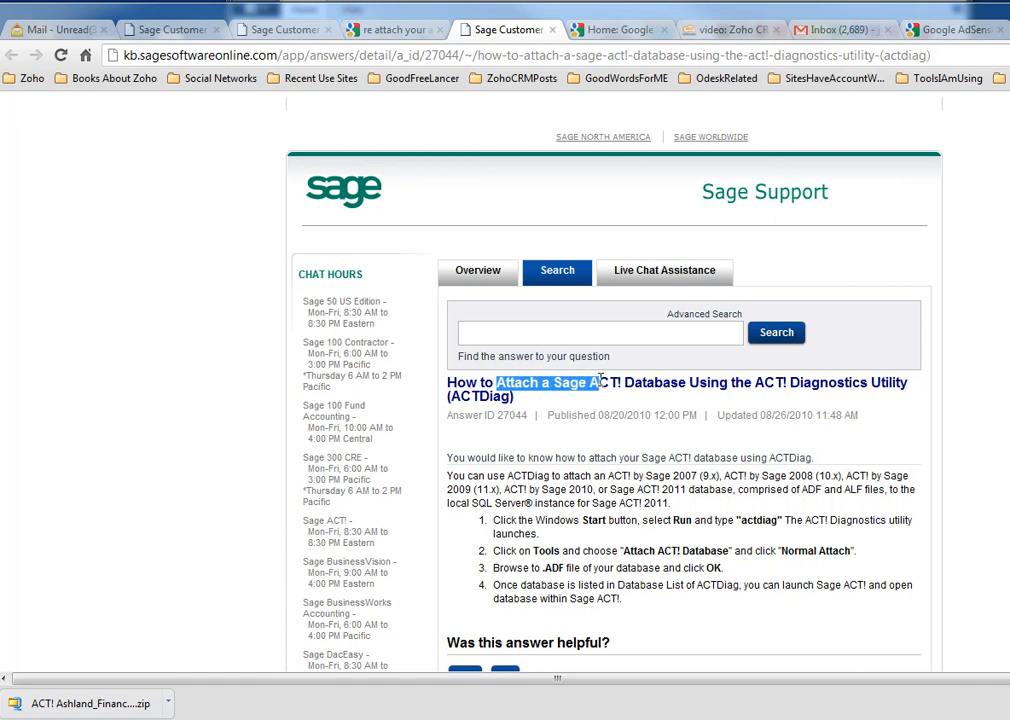
scroll(down, 3)
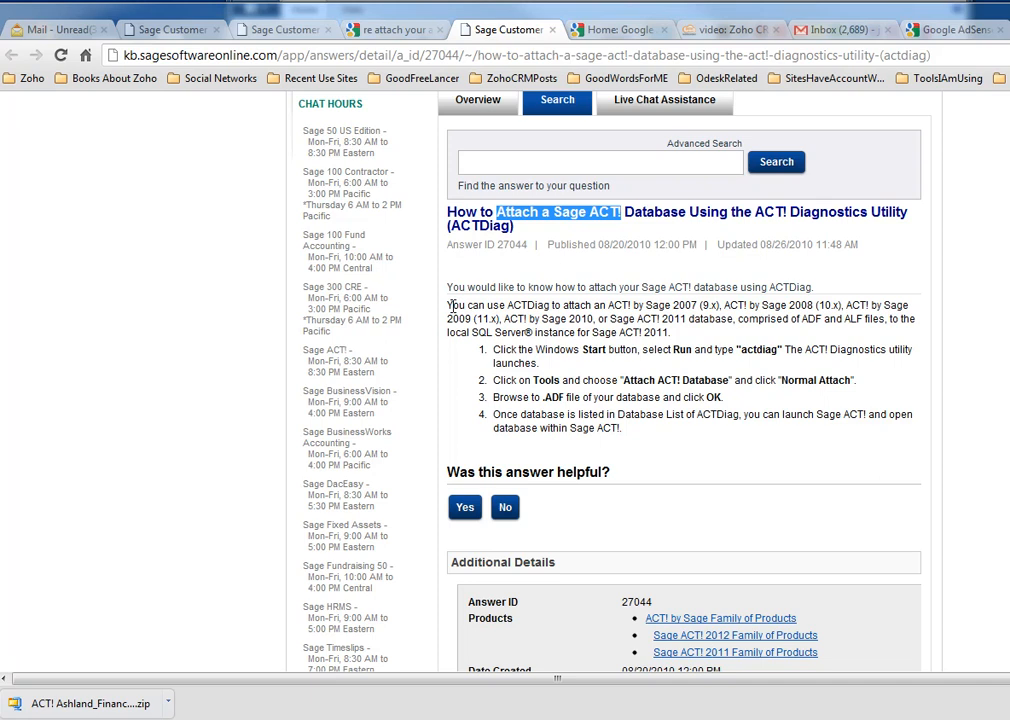
drag(448, 304, 620, 434)
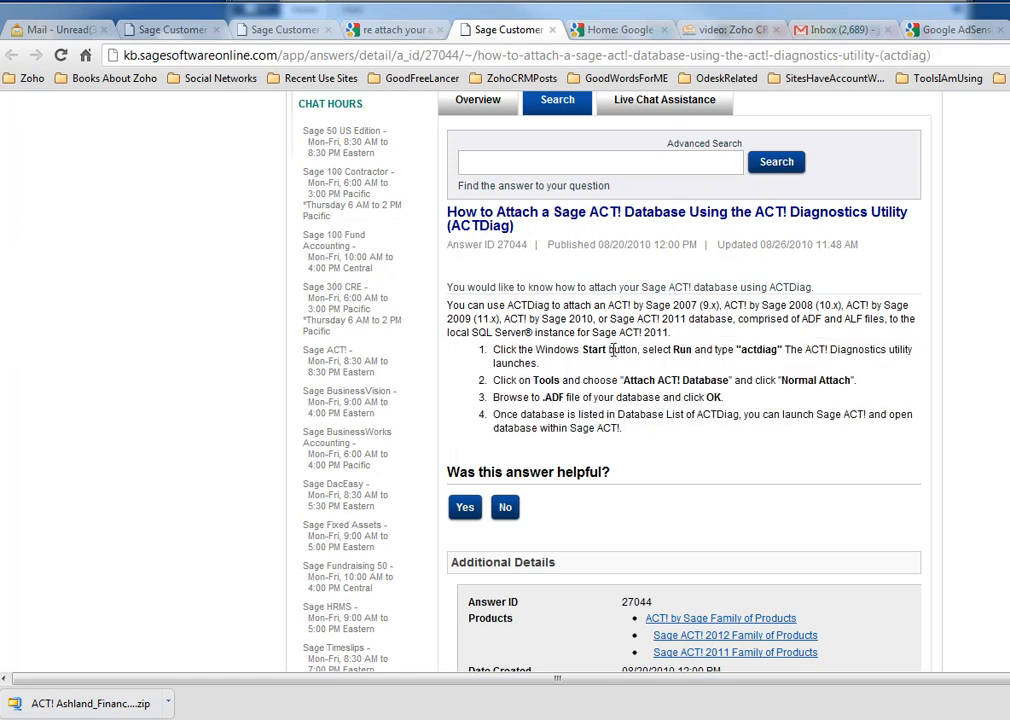
mouse_move(604, 348)
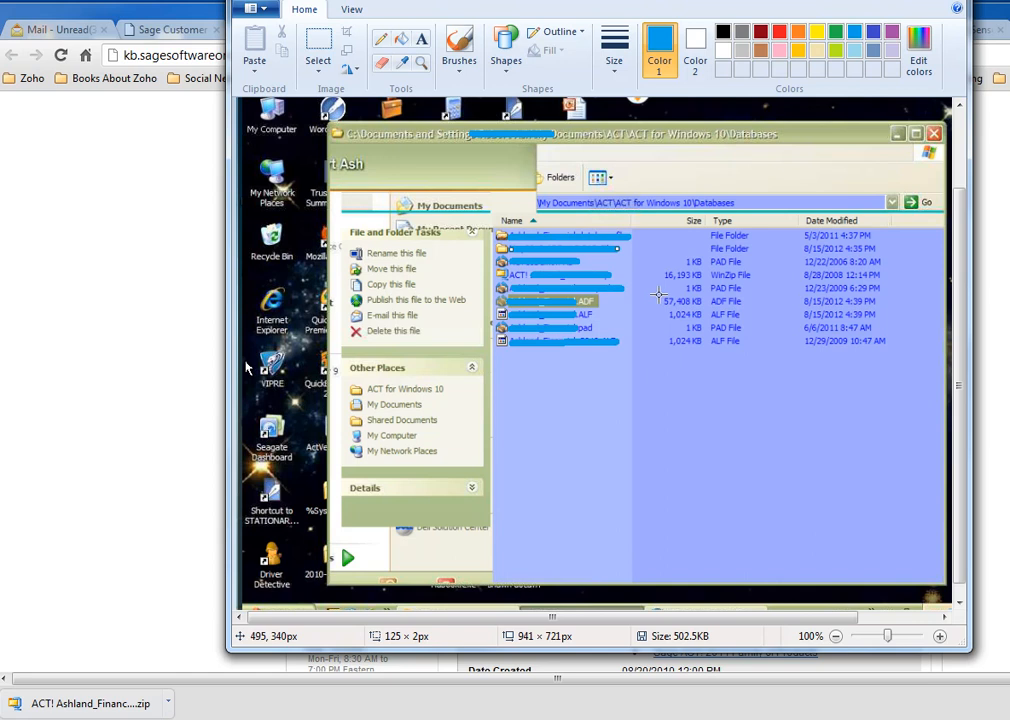
mouse_move(700, 314)
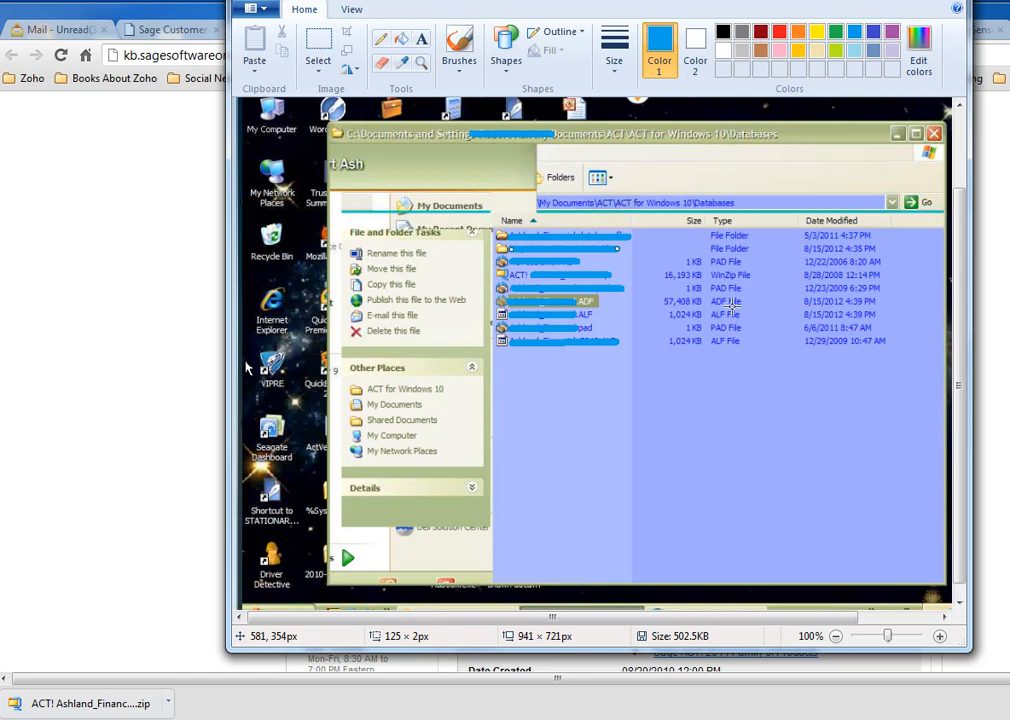
mouse_move(658, 364)
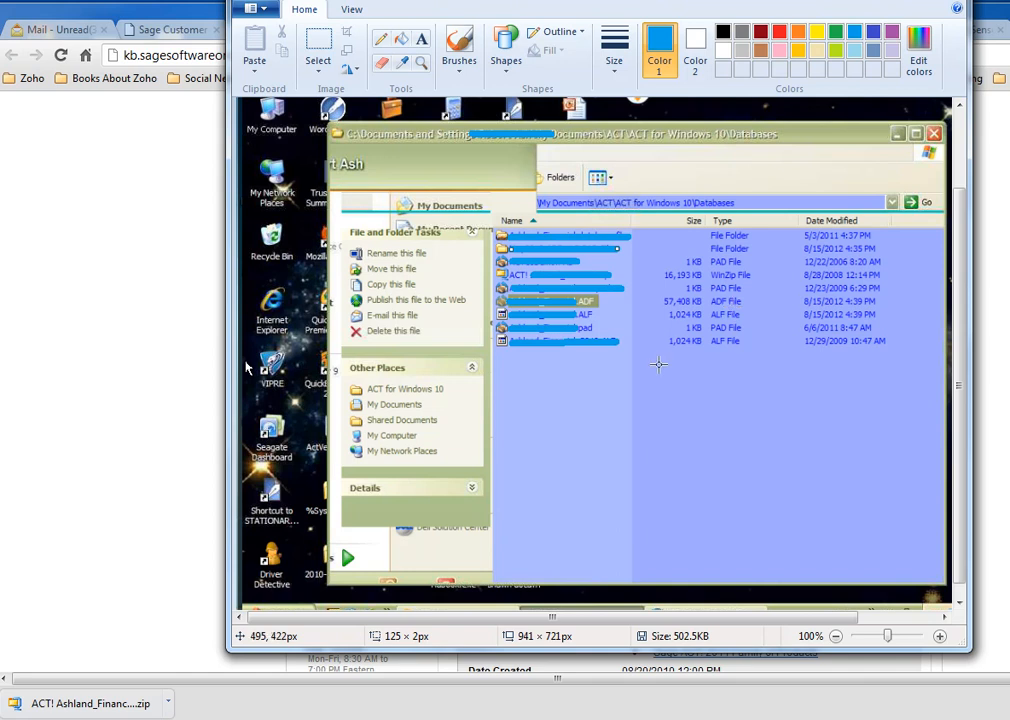